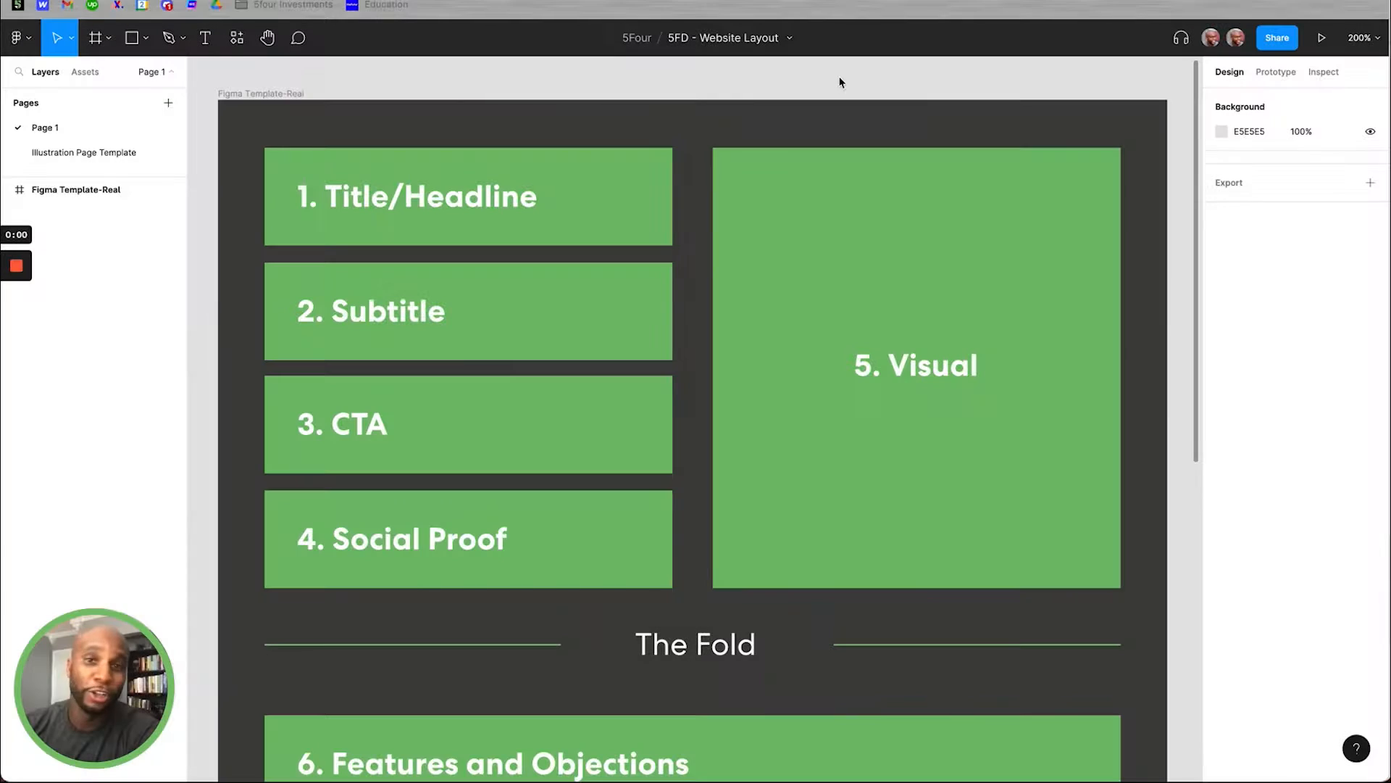
pyautogui.moveTo(741, 84)
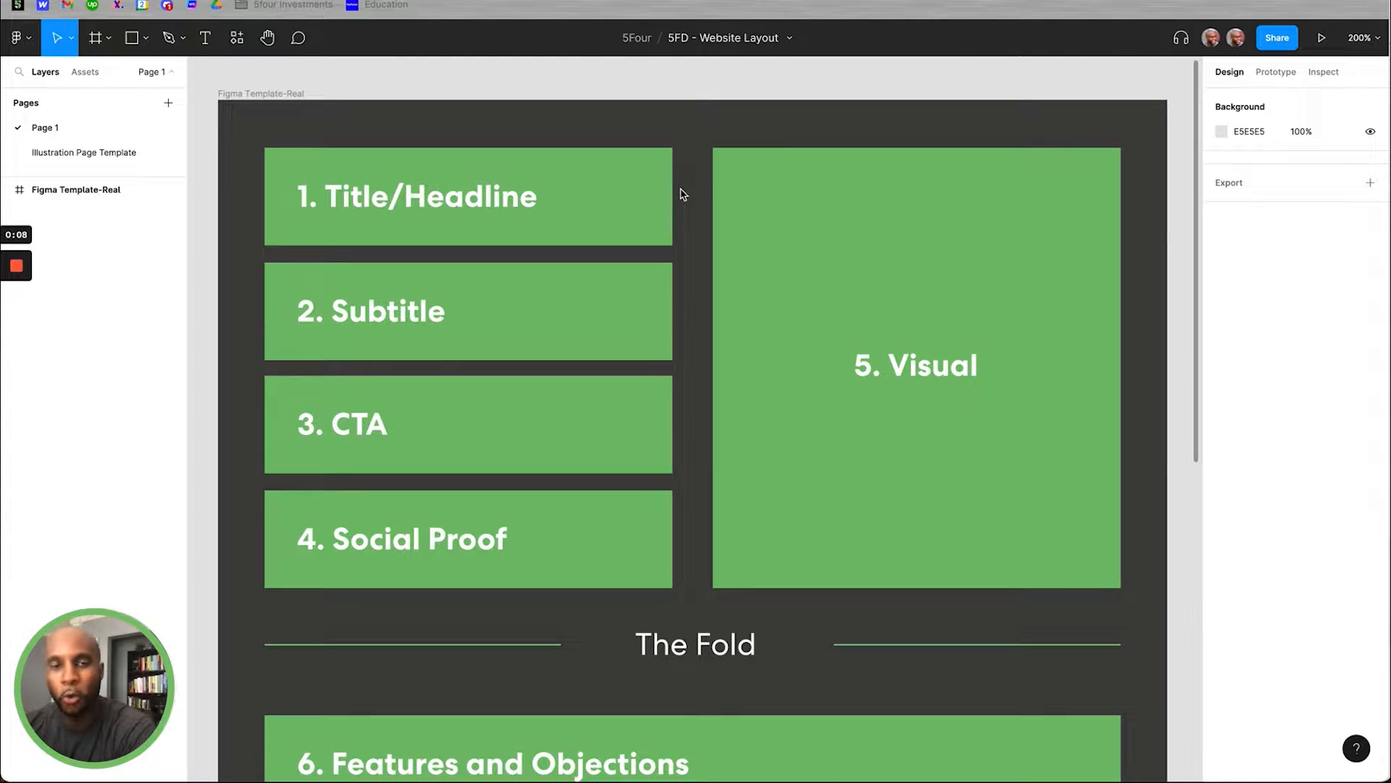
pyautogui.moveTo(745, 132)
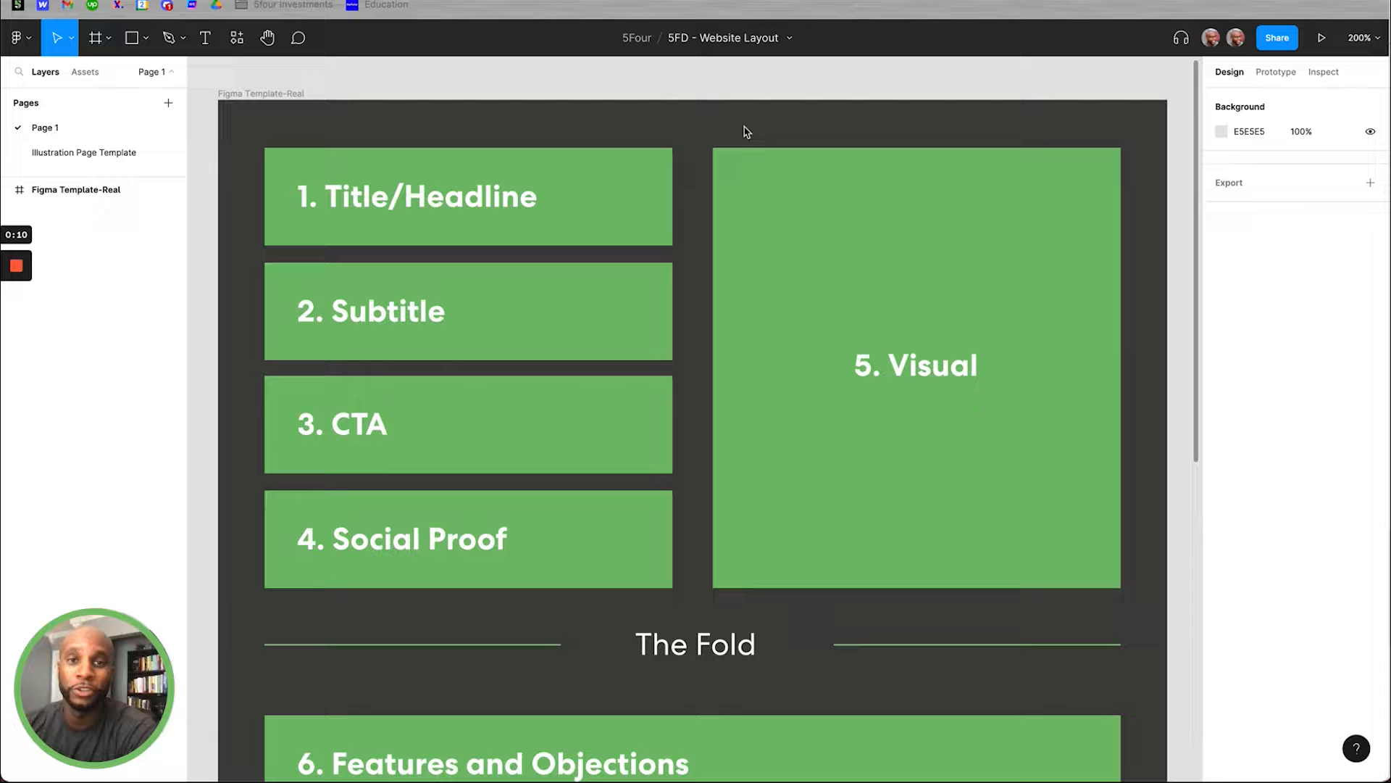
pyautogui.moveTo(784, 138)
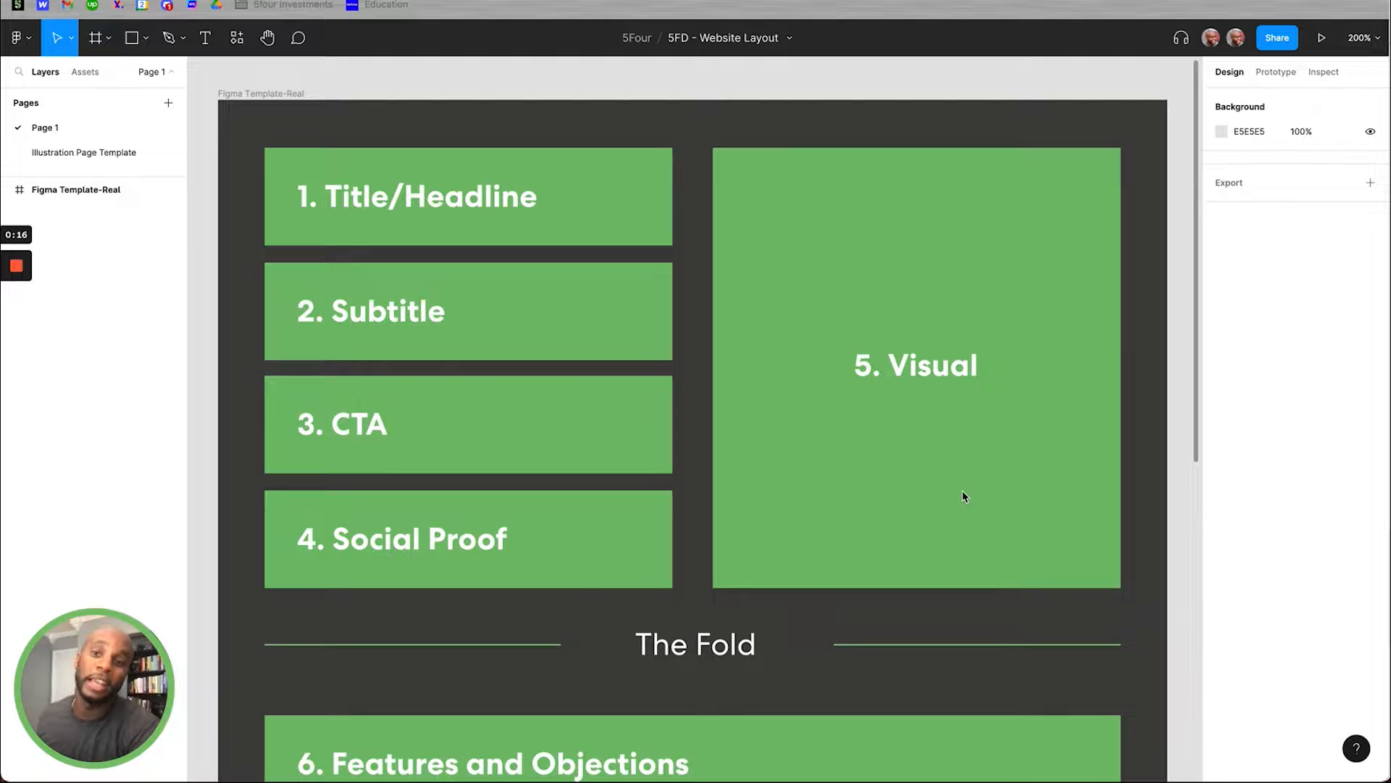
pyautogui.moveTo(484, 226)
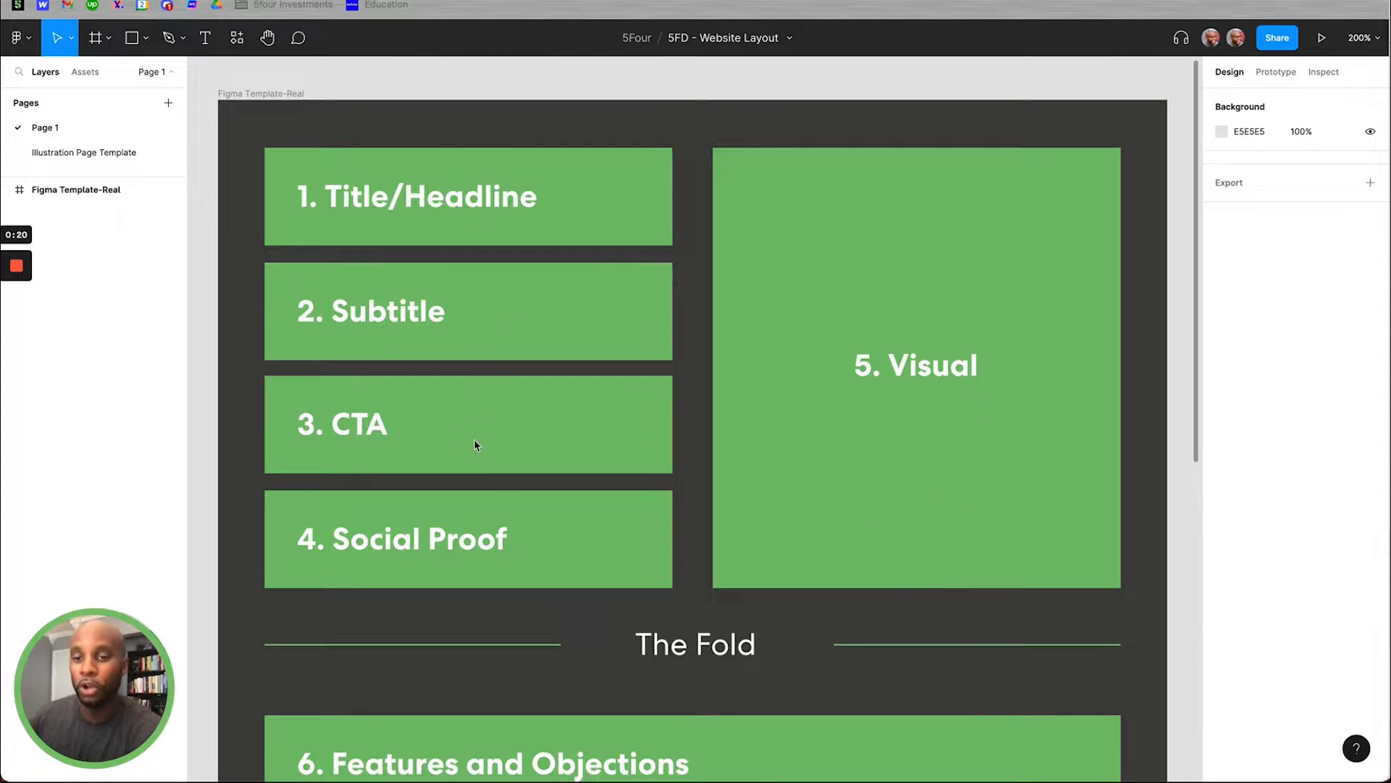
pyautogui.moveTo(901, 343)
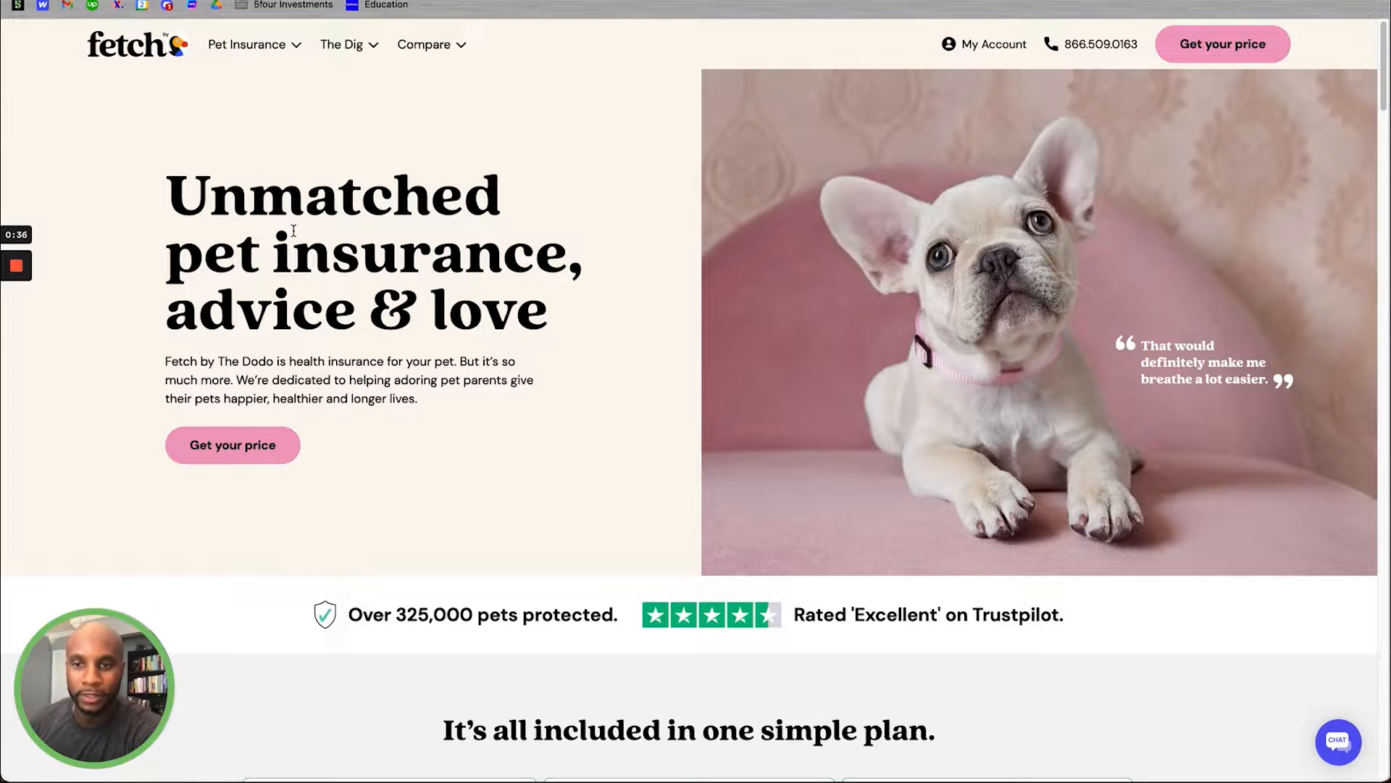
# Step: Select the testimonial quote beside the puppy photo on the Fetch homepage hero
pyautogui.moveTo(178, 195); pyautogui.dragTo(568, 320)
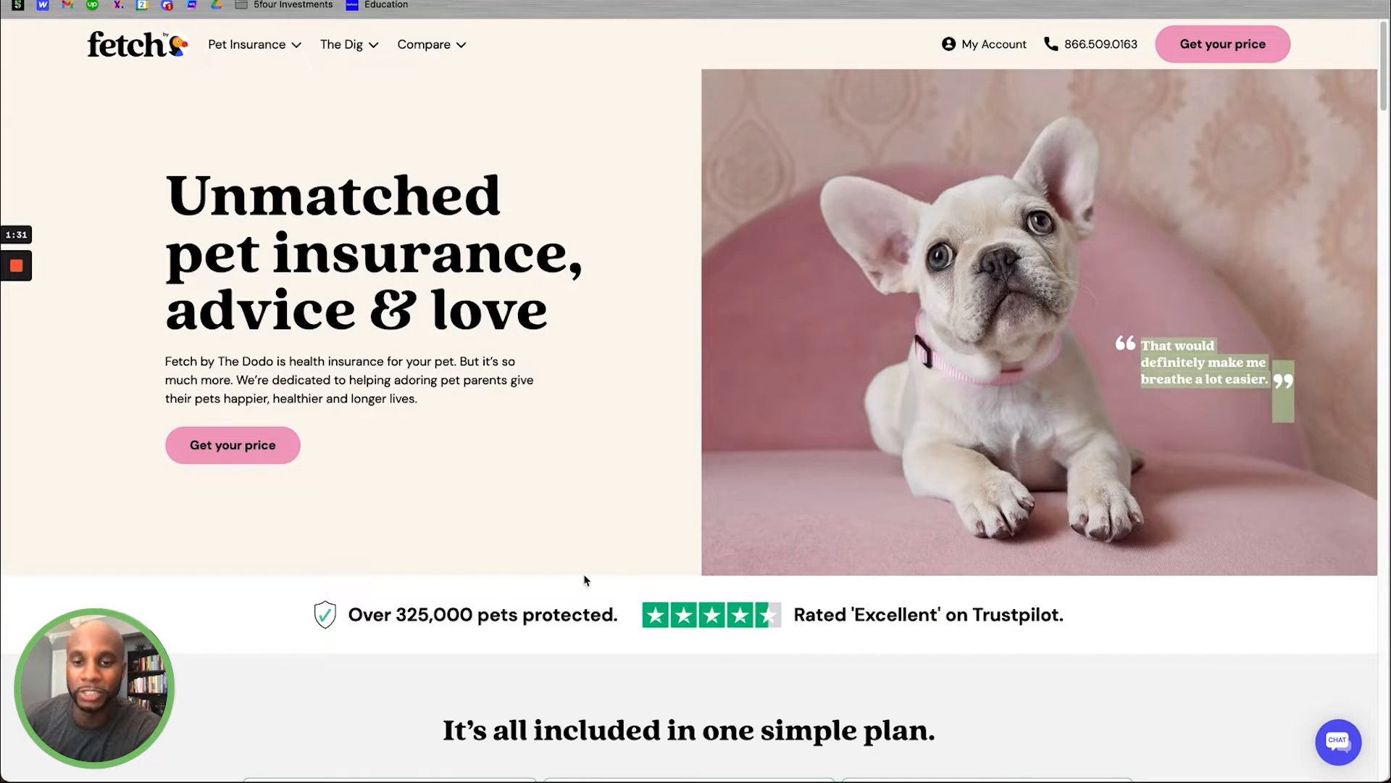
# Step: Scroll the Fetch homepage past the coverage grid and How Fetch works to Shelter Partners
pyautogui.scroll(-3)
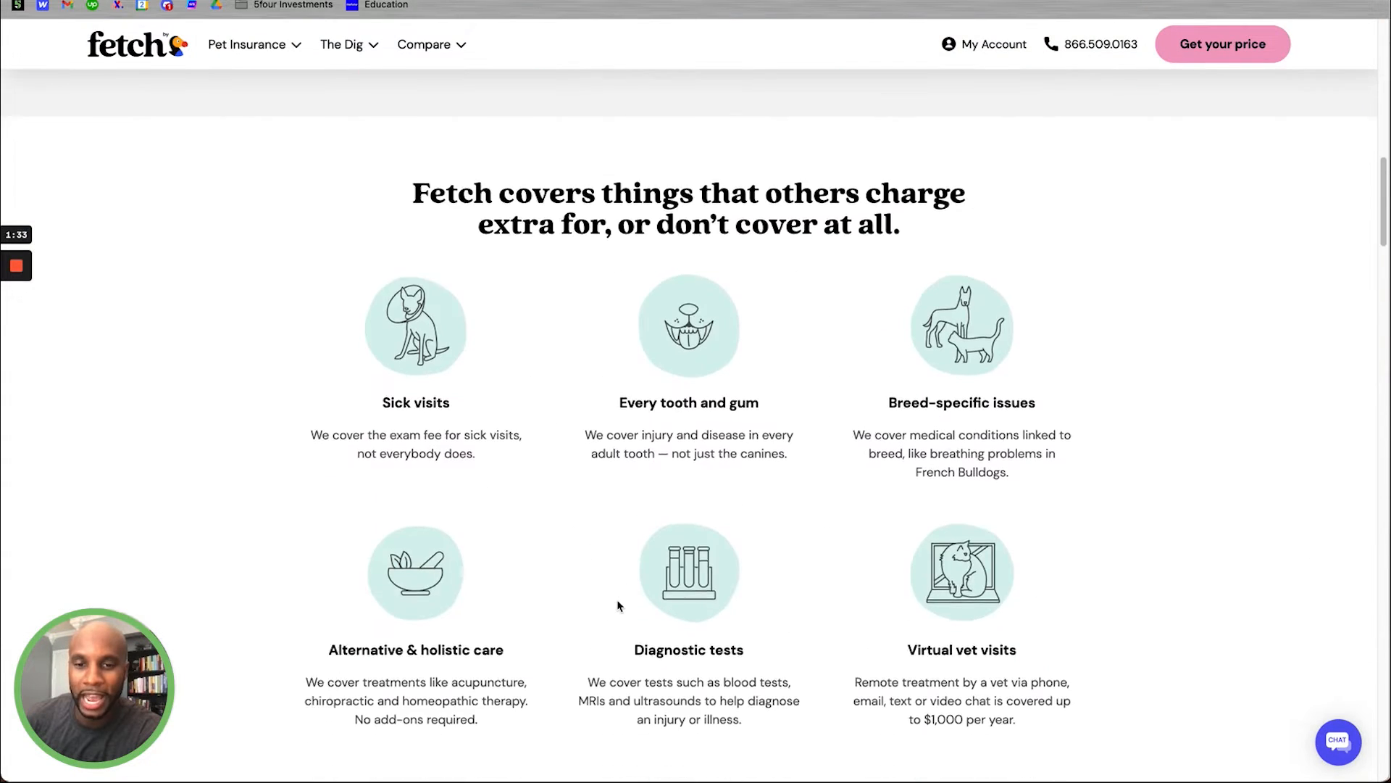
pyautogui.scroll(-3)
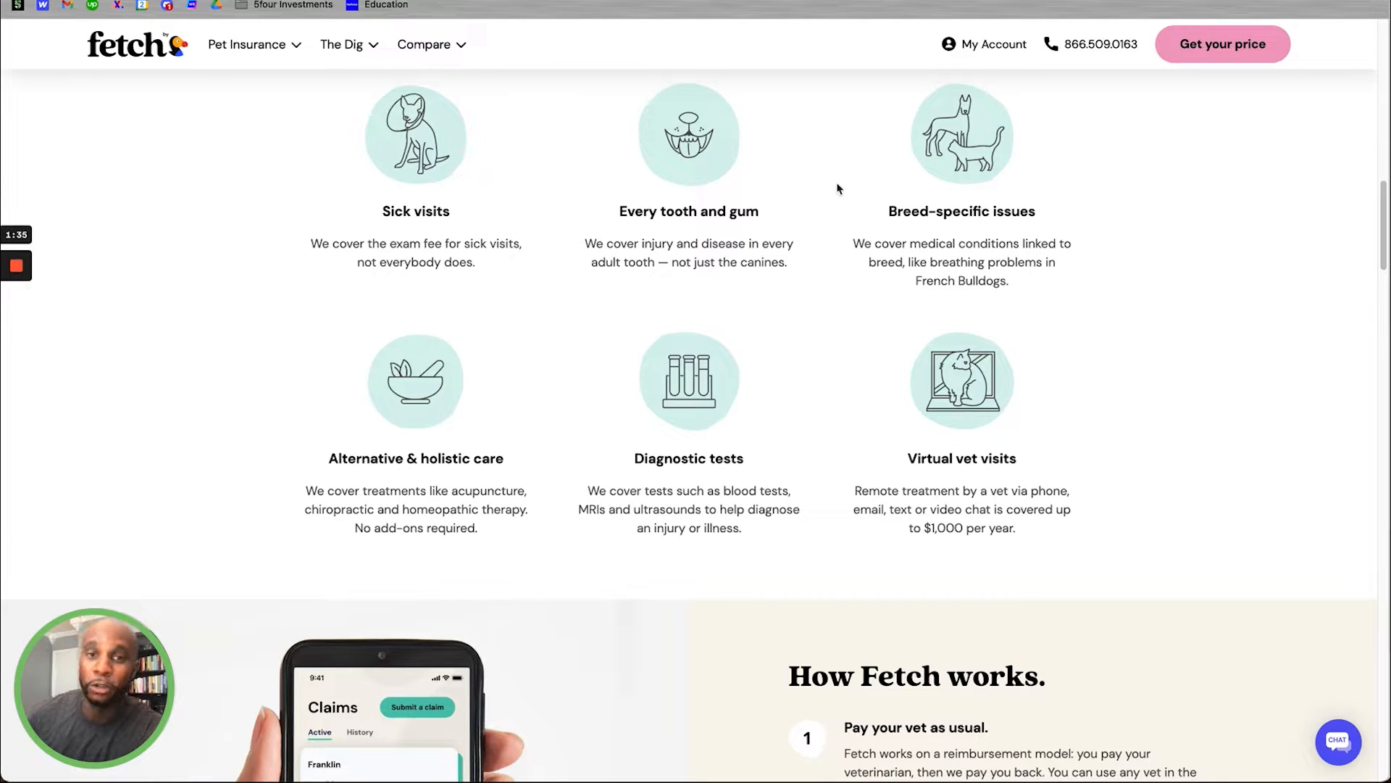
pyautogui.scroll(-3)
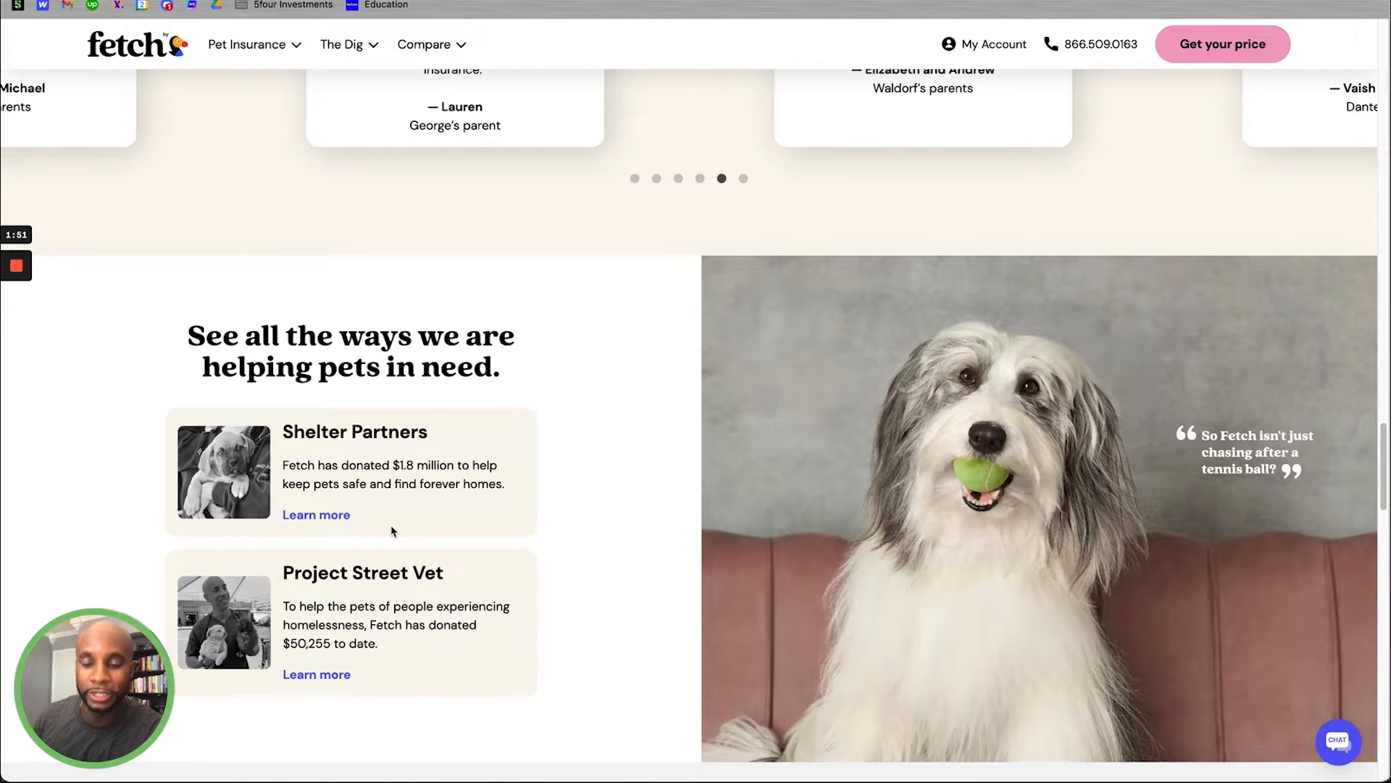
# Step: Scroll through The Dig and What people are saying, then back toward the hero
pyautogui.scroll(-3)
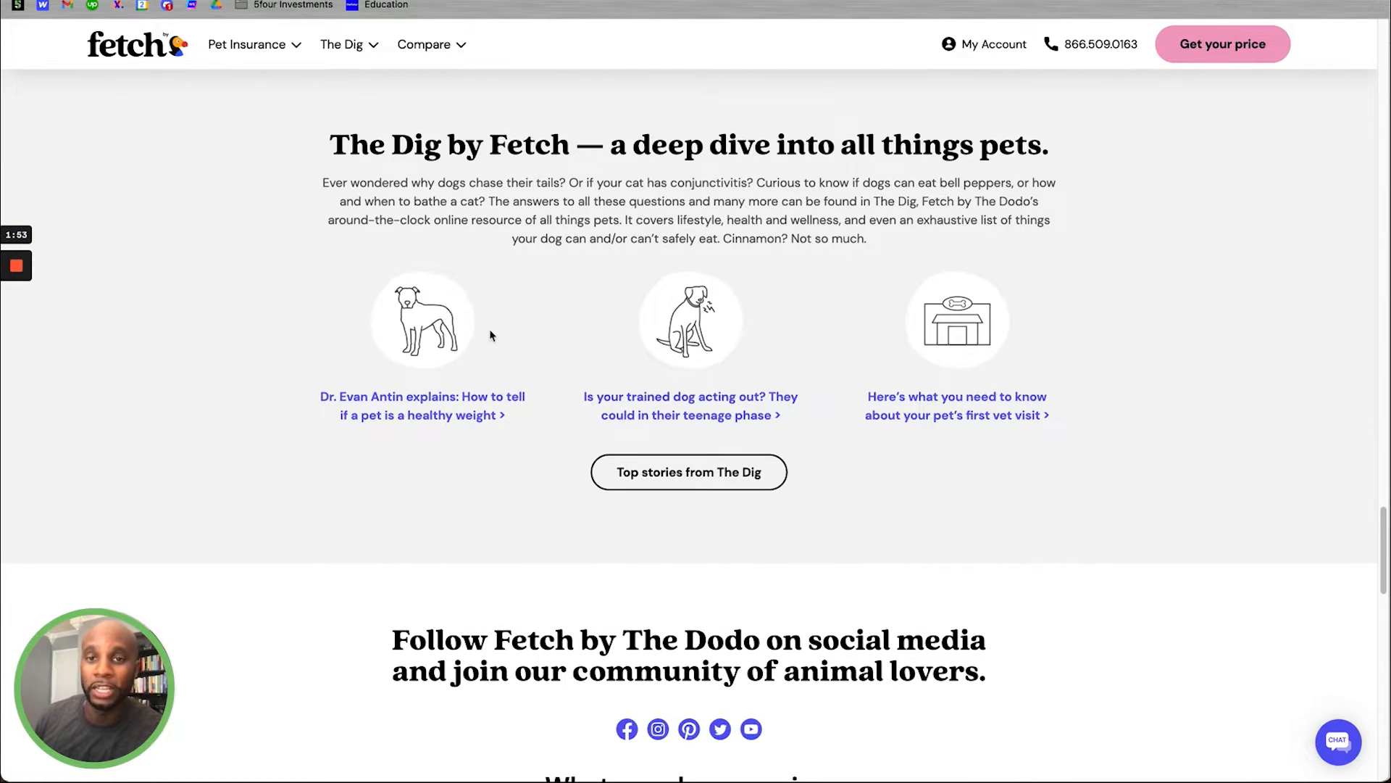
pyautogui.scroll(-3)
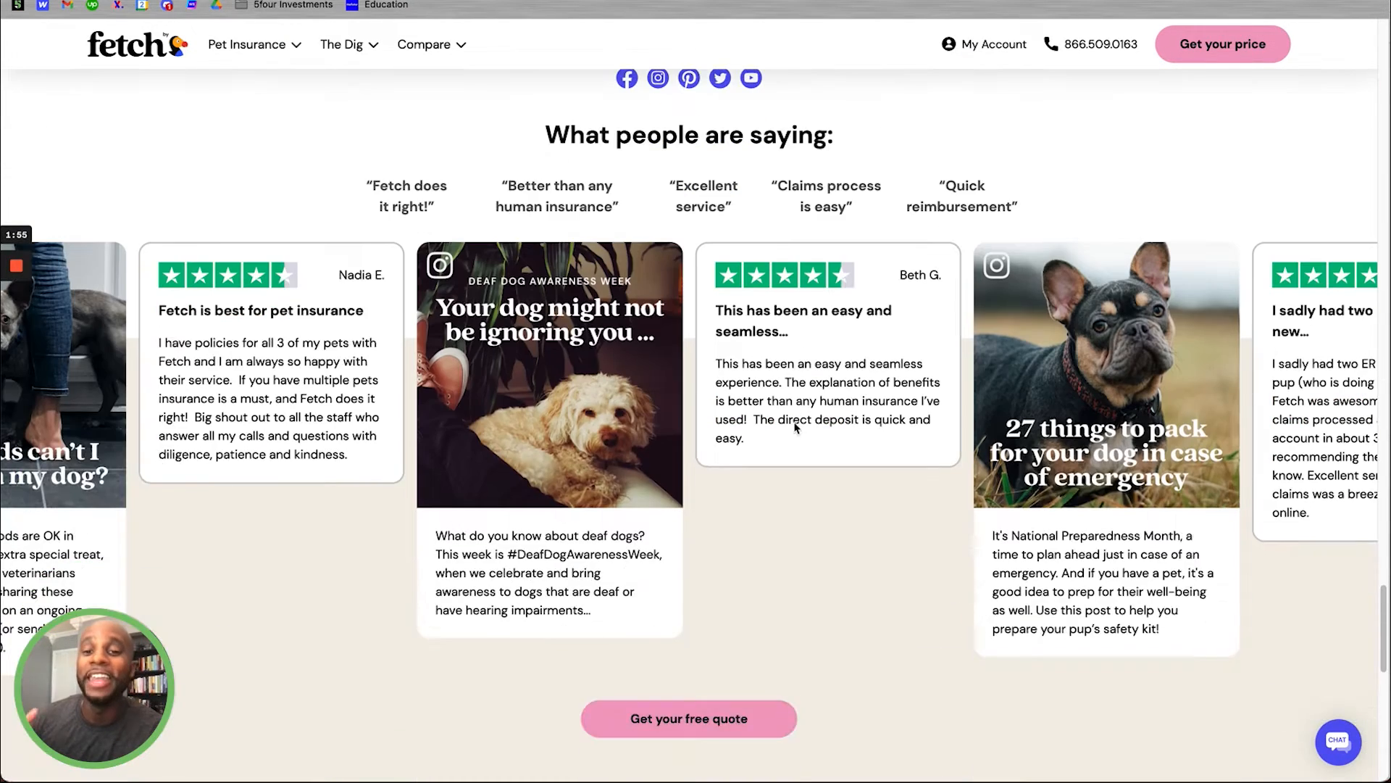
pyautogui.scroll(-3)
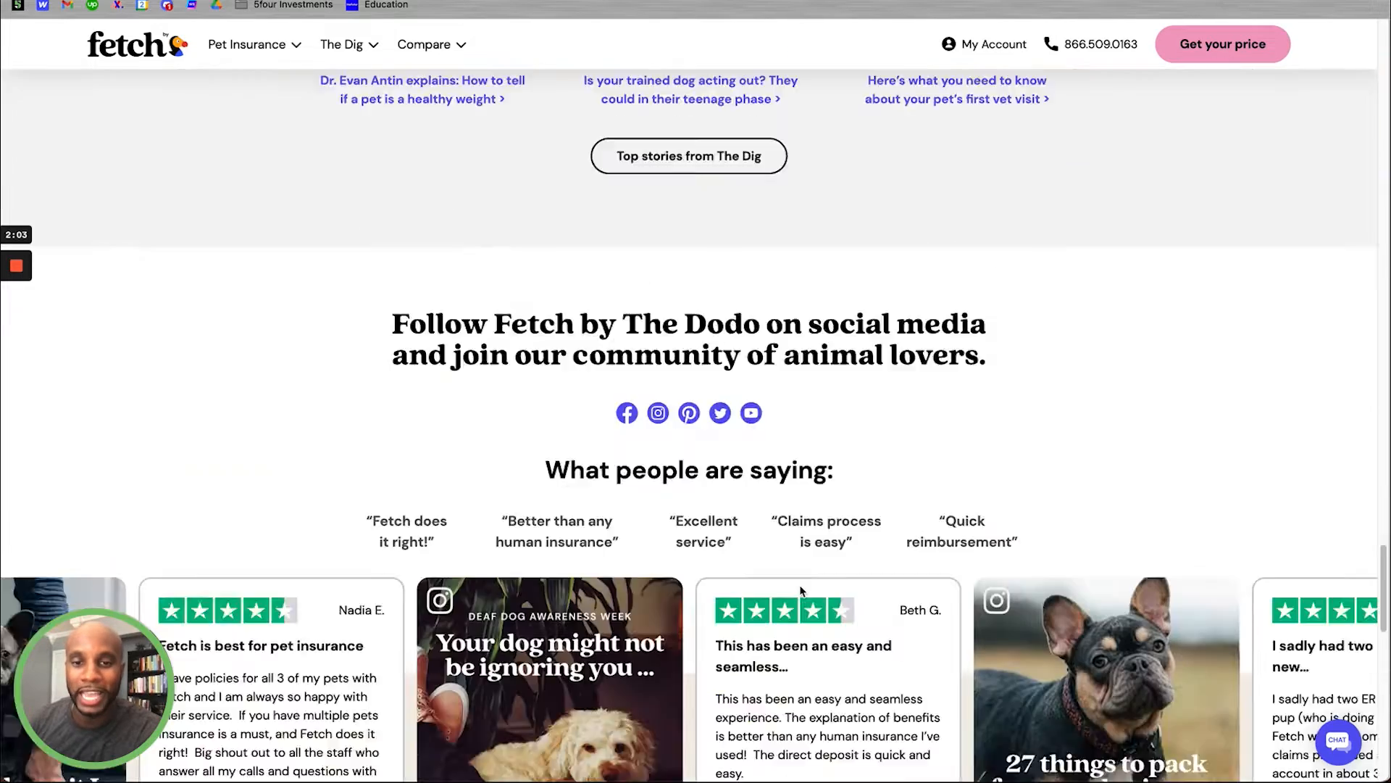
pyautogui.scroll(-3)
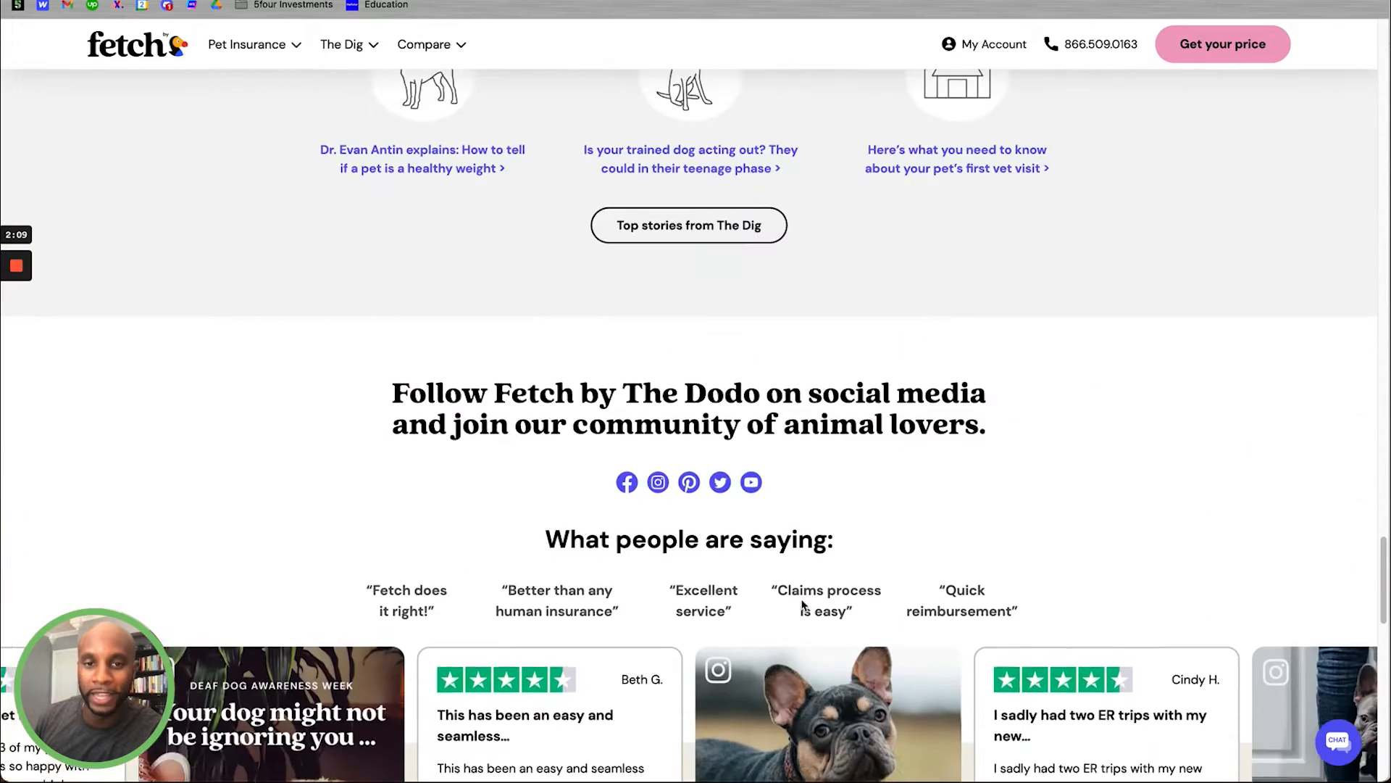
pyautogui.scroll(3)
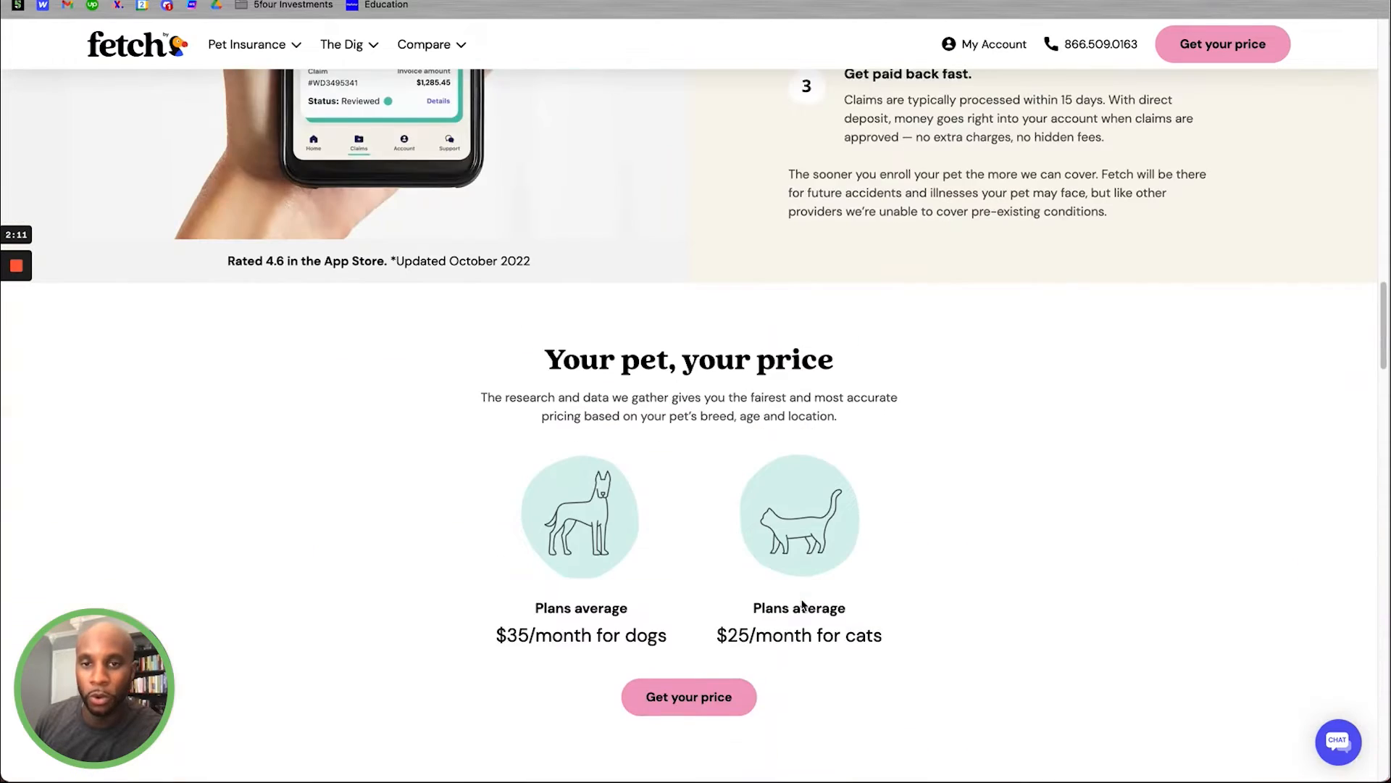
pyautogui.scroll(-3)
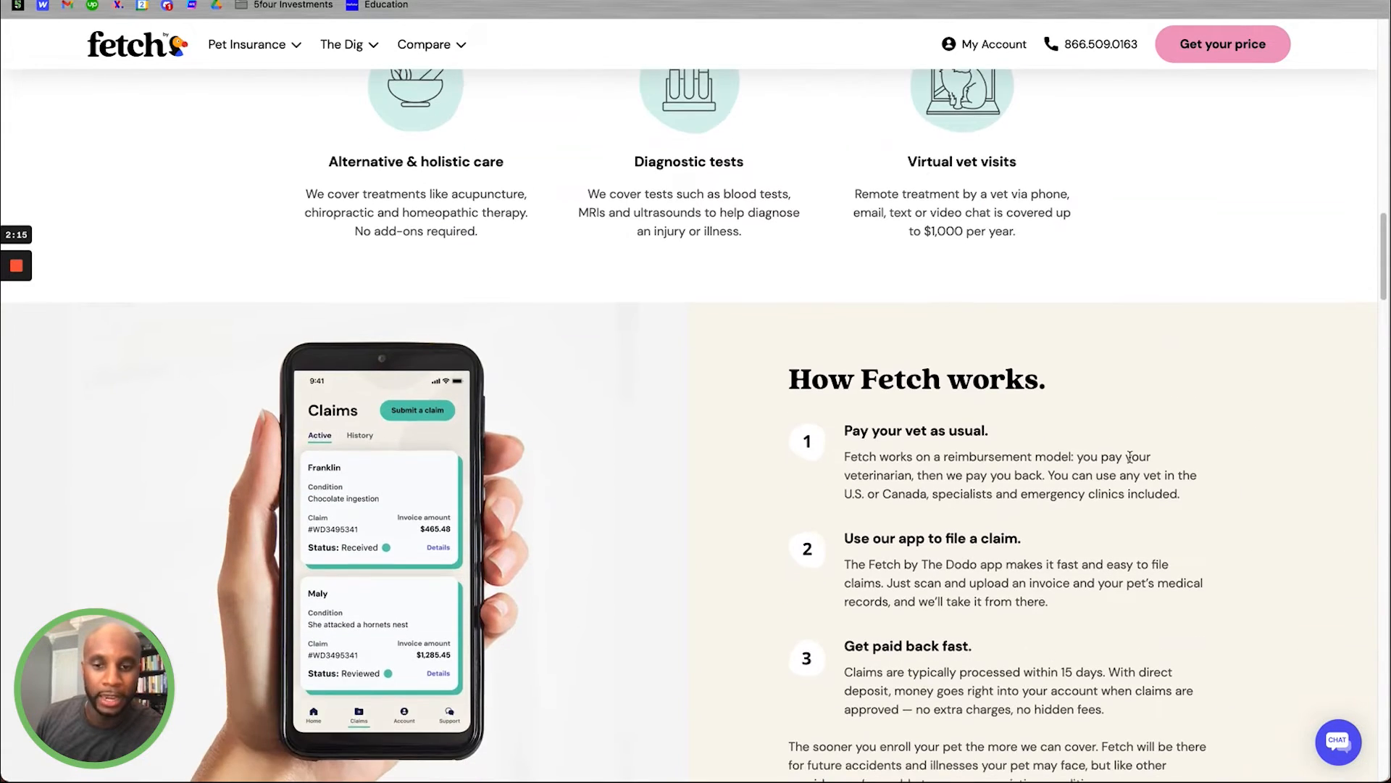
pyautogui.scroll(3)
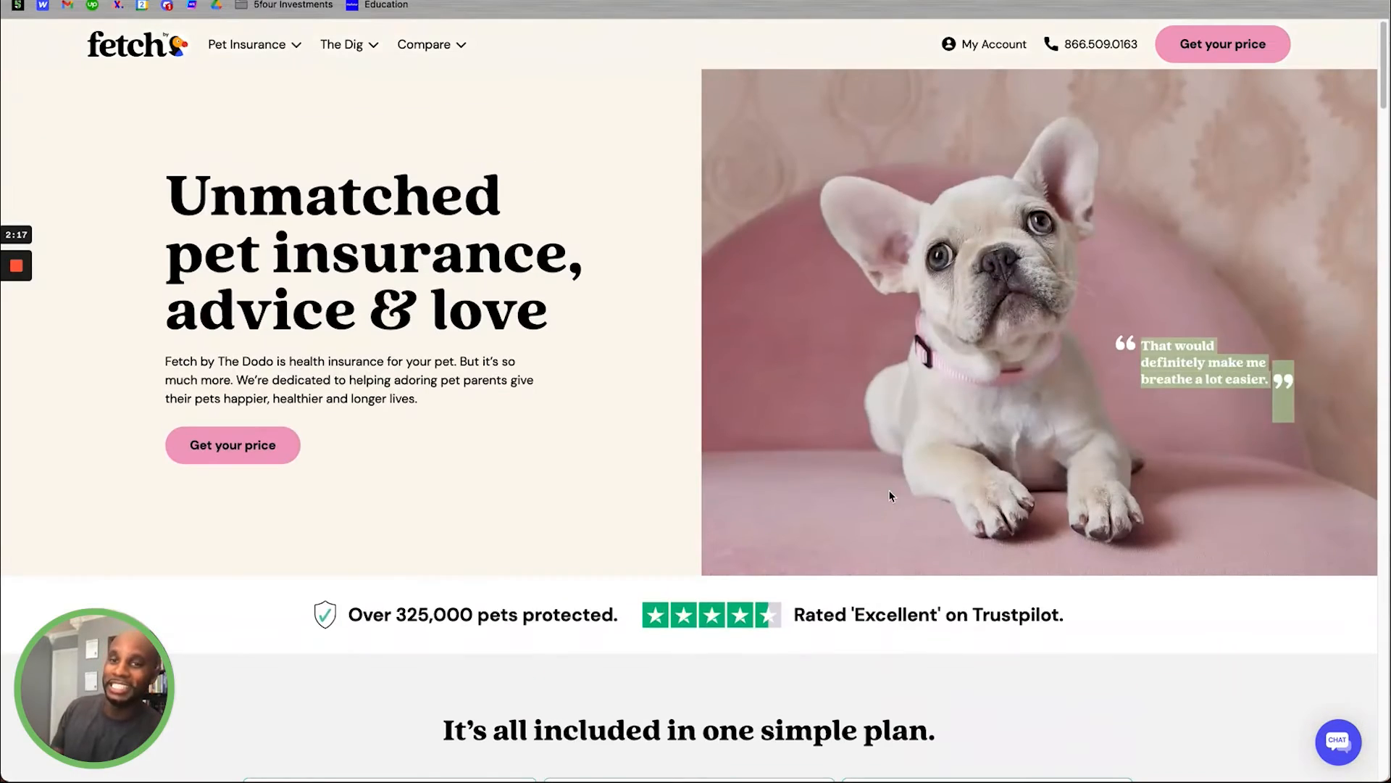
pyautogui.scroll(-3)
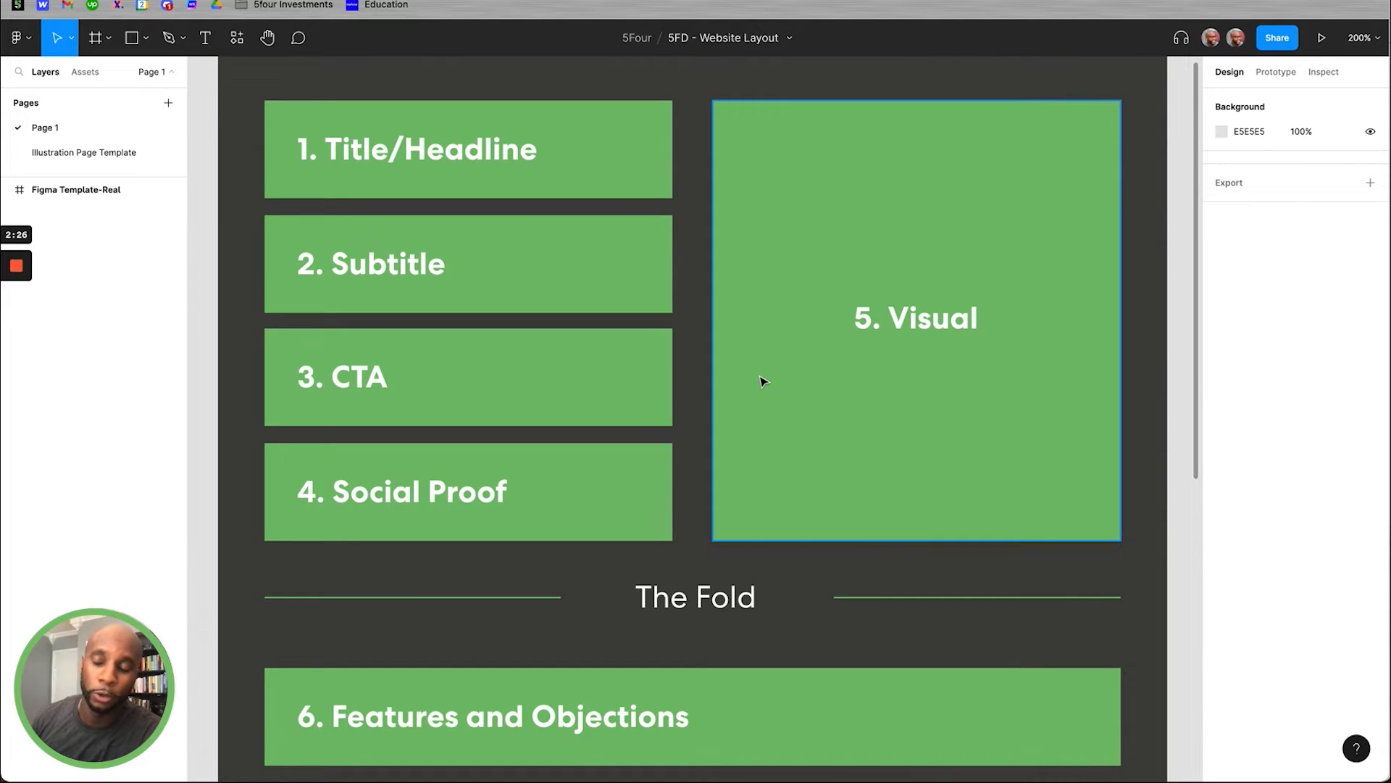
# Step: Scroll the Figma canvas to sections 7. More Social Proof through 10. About Us
pyautogui.scroll(-3)
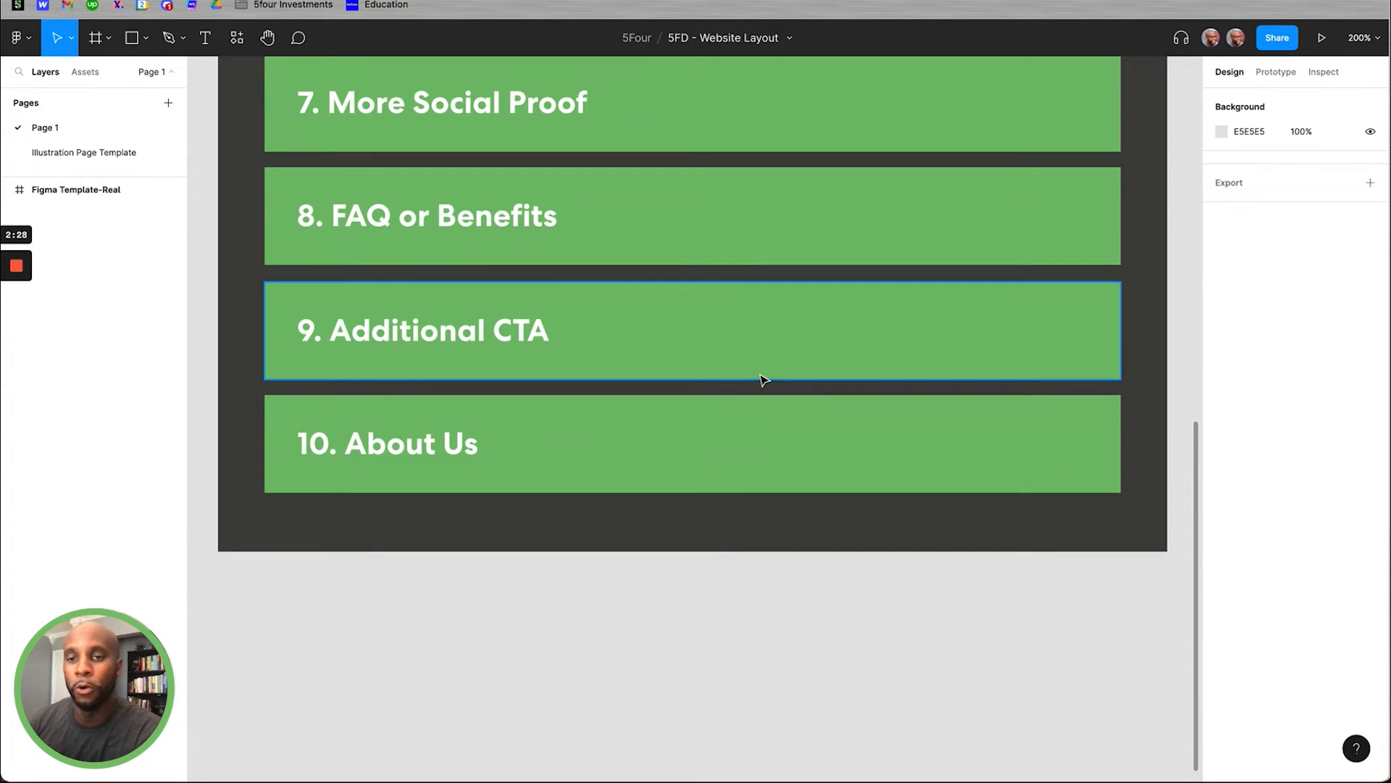